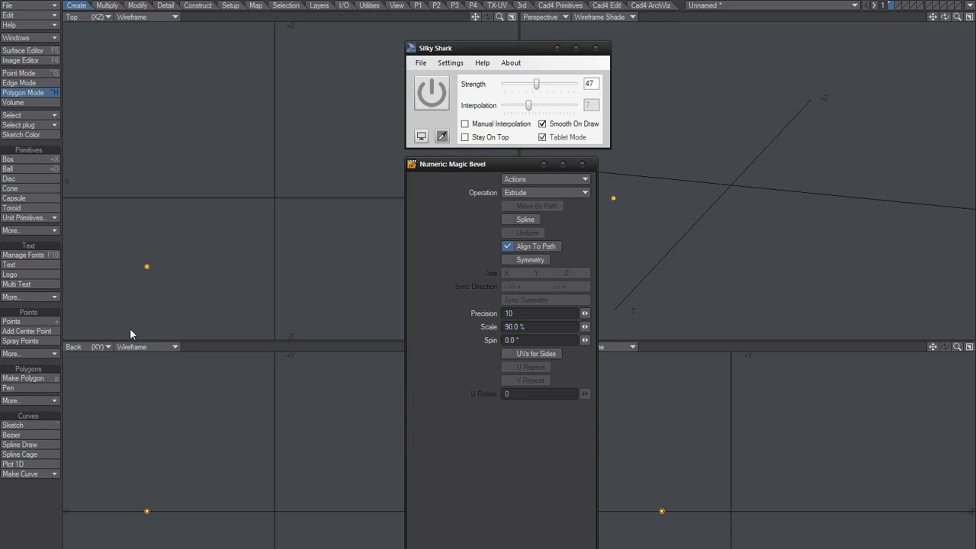
pyautogui.moveTo(496, 52)
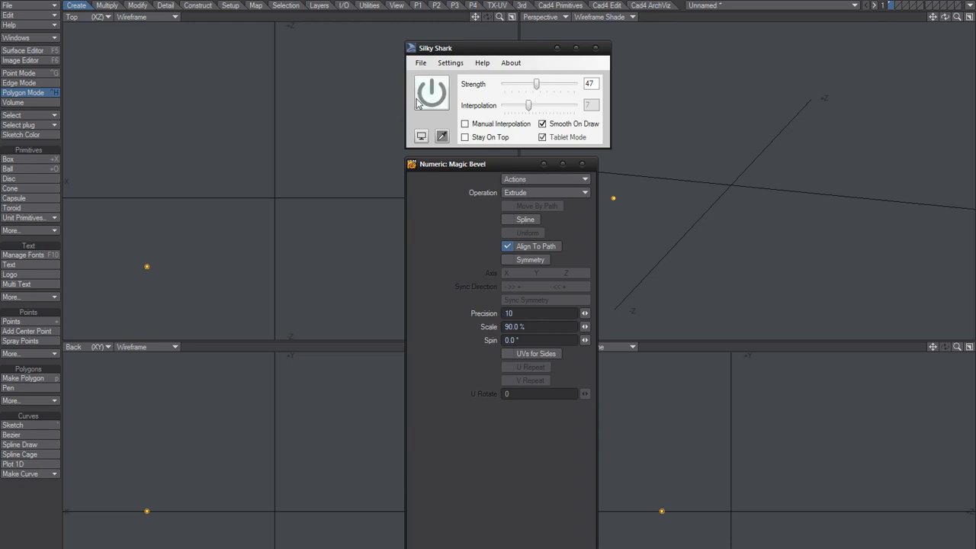
# Switch on Silky Shark's power button so freehand Magic Bevel strokes can be smoothed.
pyautogui.click(431, 94)
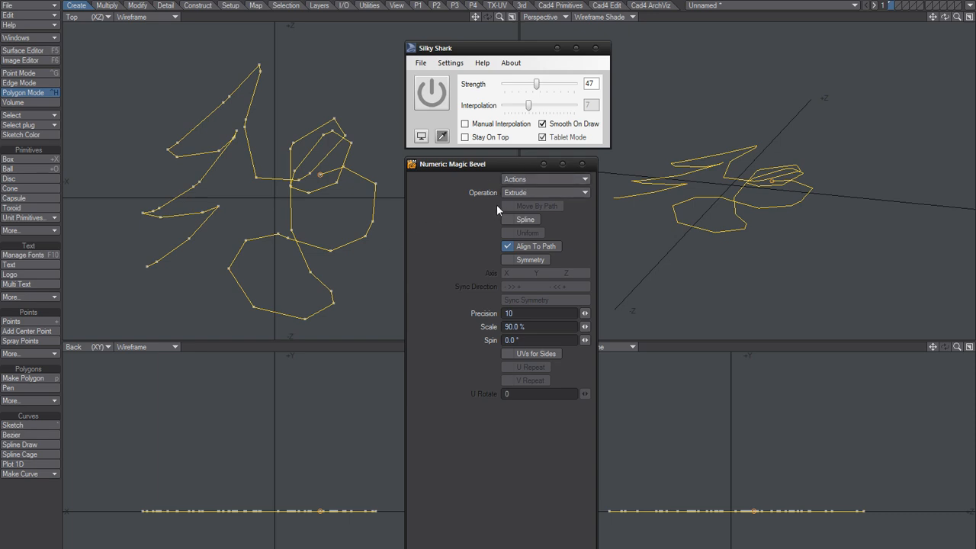
pyautogui.moveTo(492, 414)
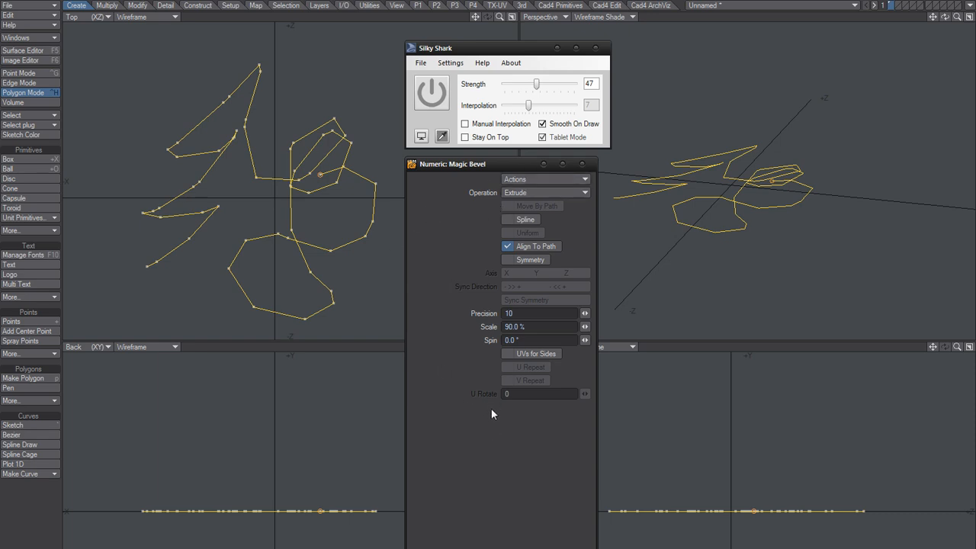
pyautogui.moveTo(414, 234)
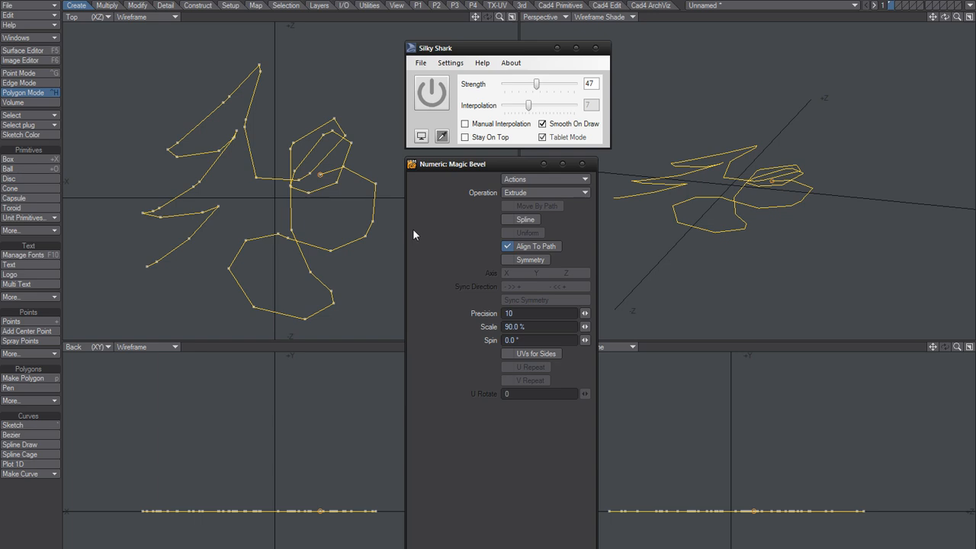
pyautogui.moveTo(488, 212)
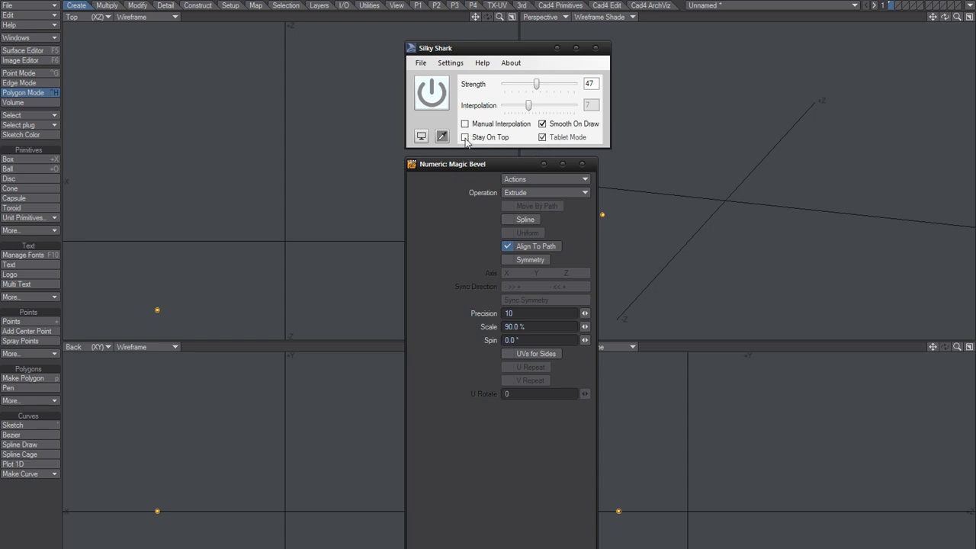
# Turn on Silky Shark's Stay On Top, then draw a smoothed Magic Bevel curve in the Top viewport.
pyautogui.click(465, 138)
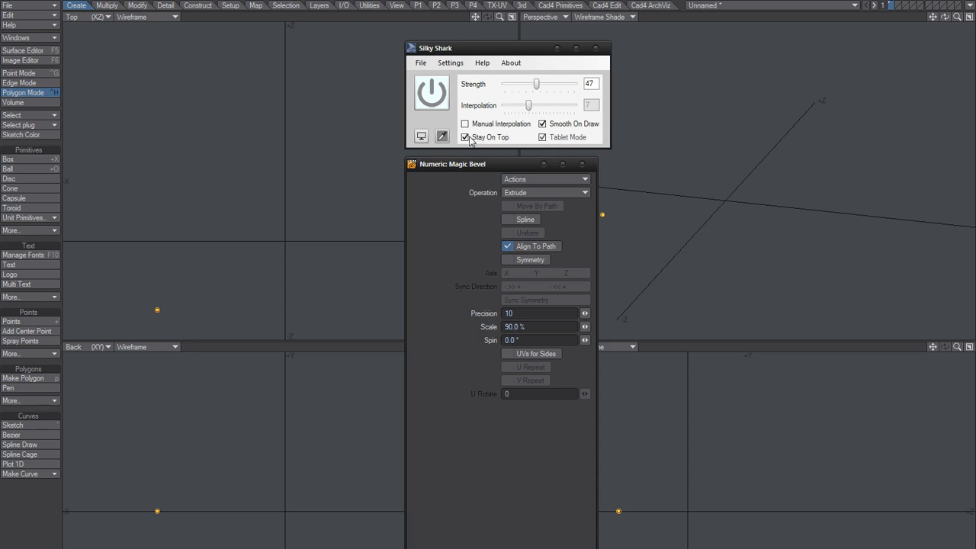
pyautogui.click(466, 136)
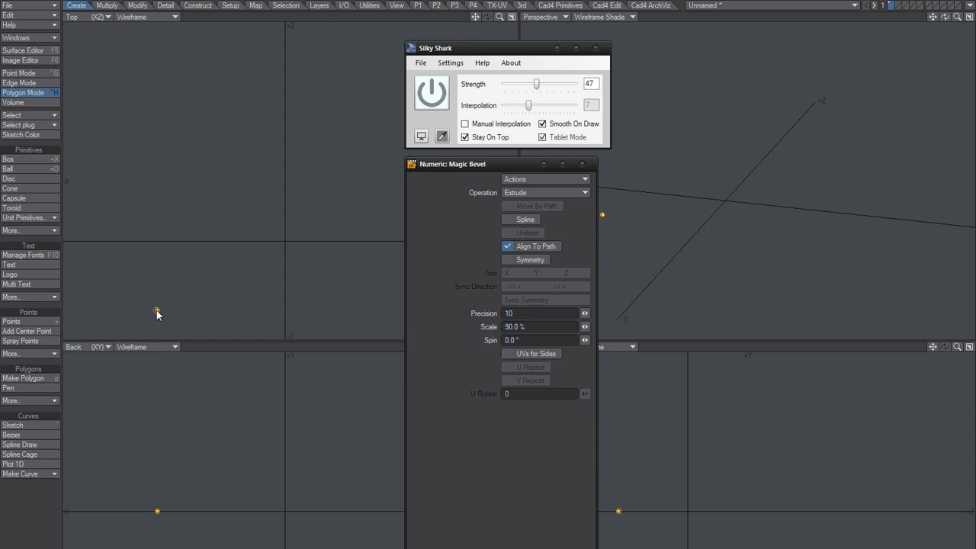
pyautogui.moveTo(157, 313); pyautogui.dragTo(207, 271)
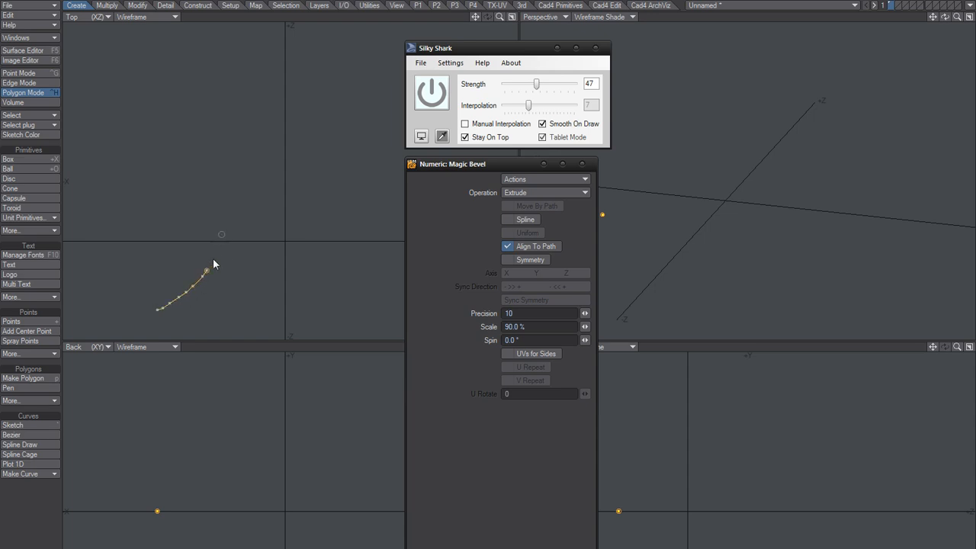